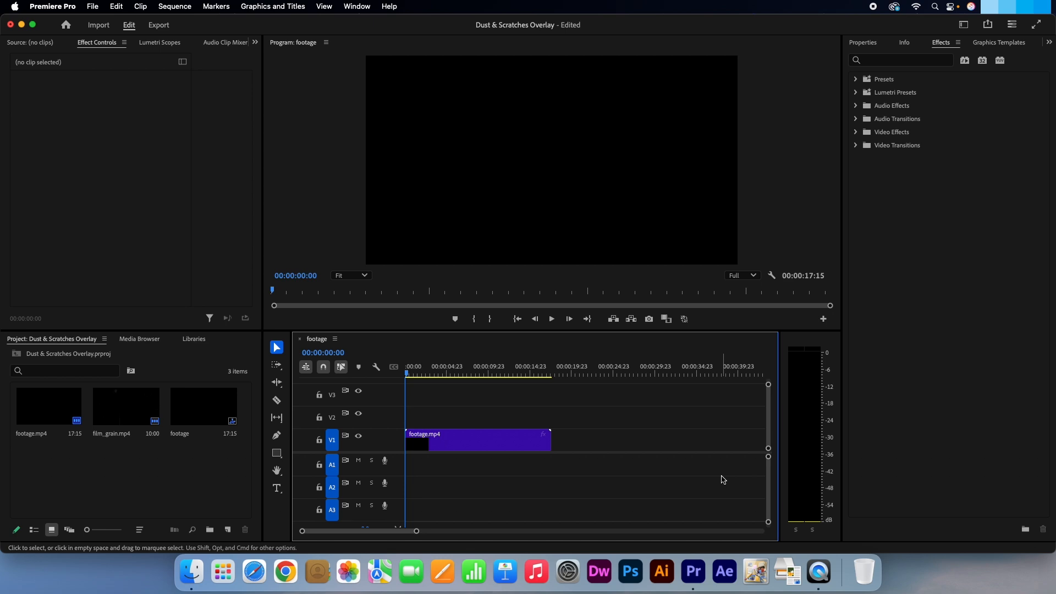
# Place film_grain.mp4 on track V2 above the footage at 00:00:00
pyautogui.click(550, 318)
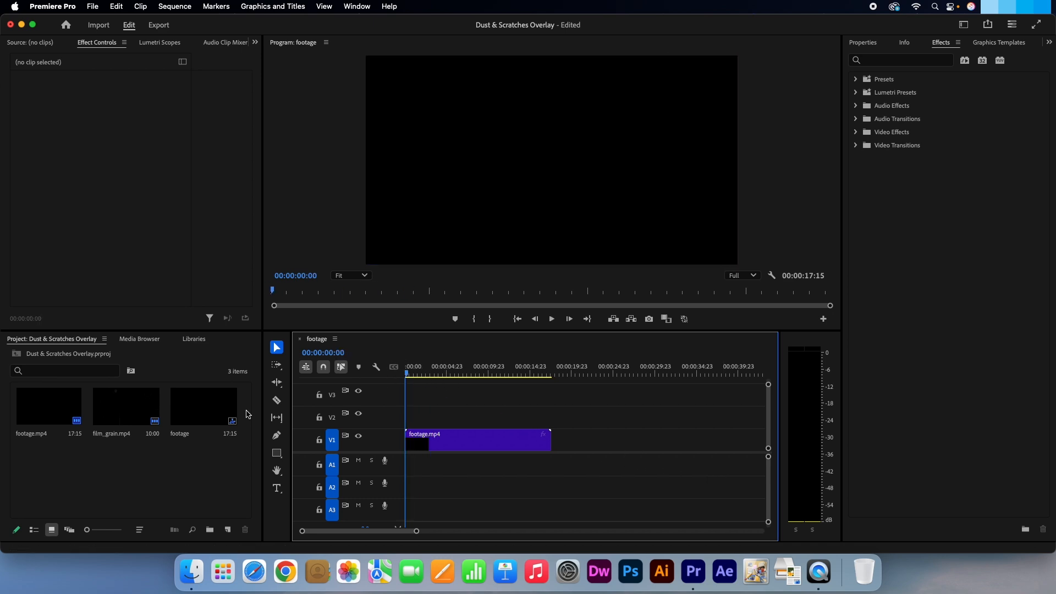
pyautogui.click(125, 407)
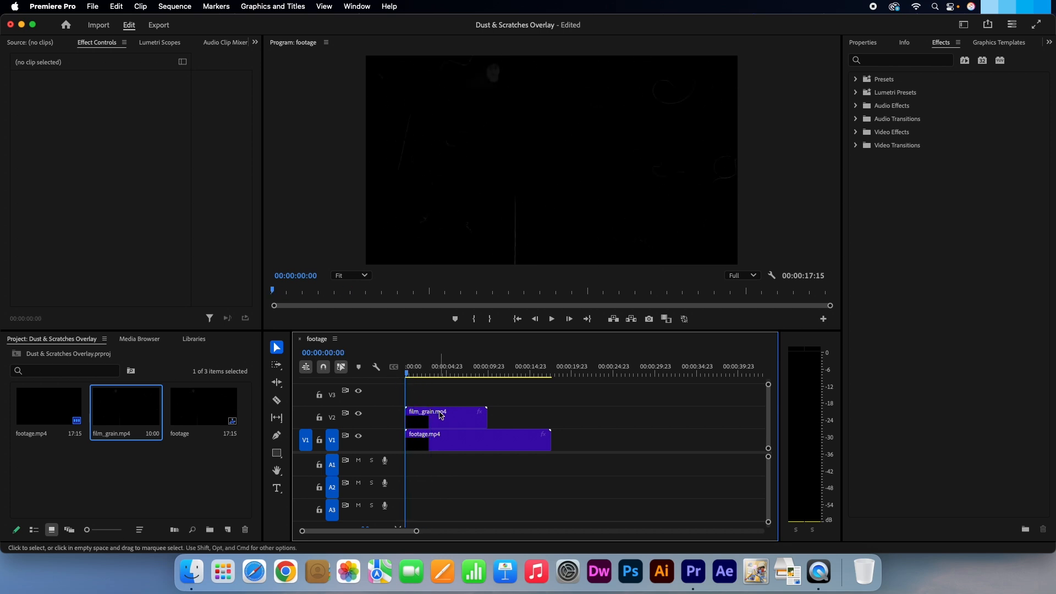
# Set the V2 film_grain overlay's Opacity blend mode to Screen
pyautogui.click(445, 417)
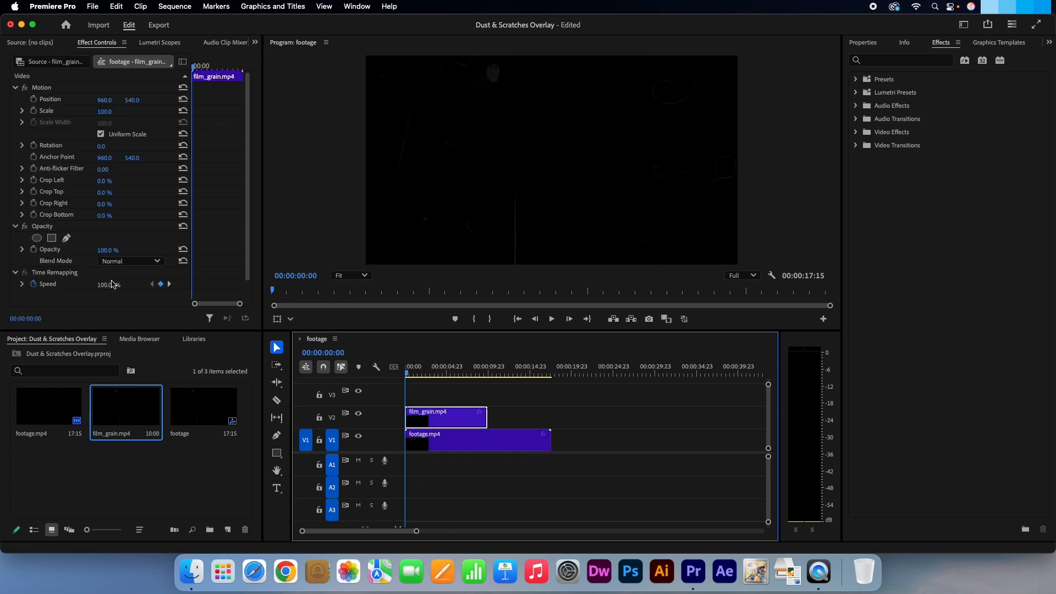
pyautogui.click(129, 261)
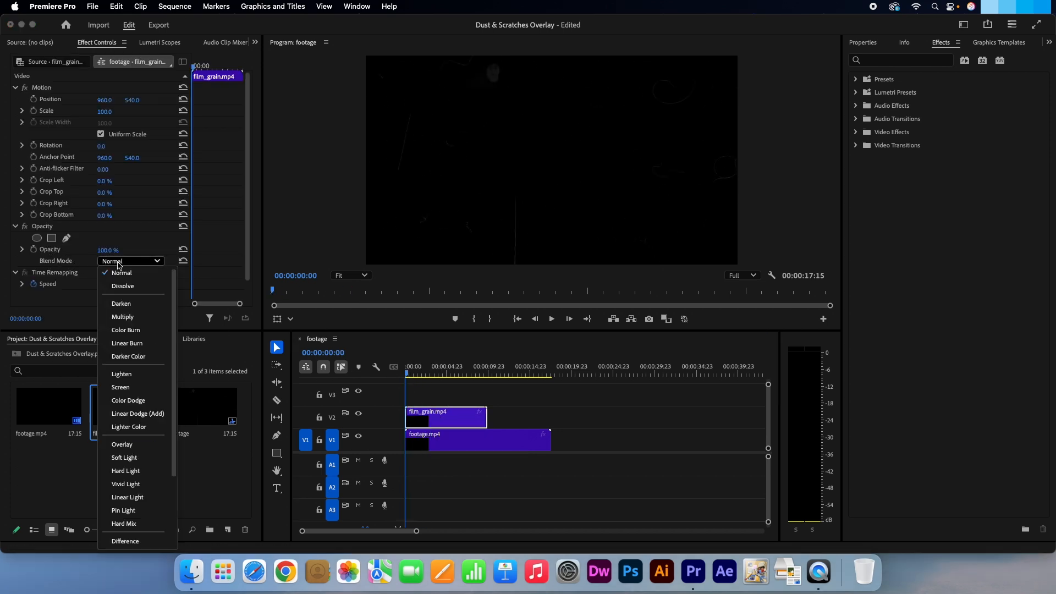
pyautogui.moveTo(152, 374)
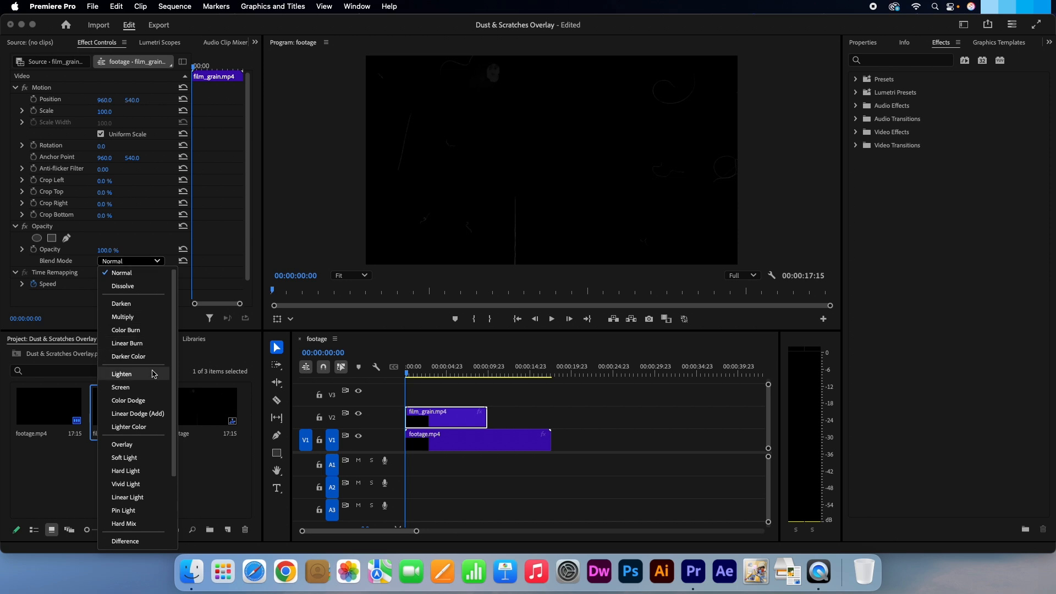
pyautogui.click(120, 387)
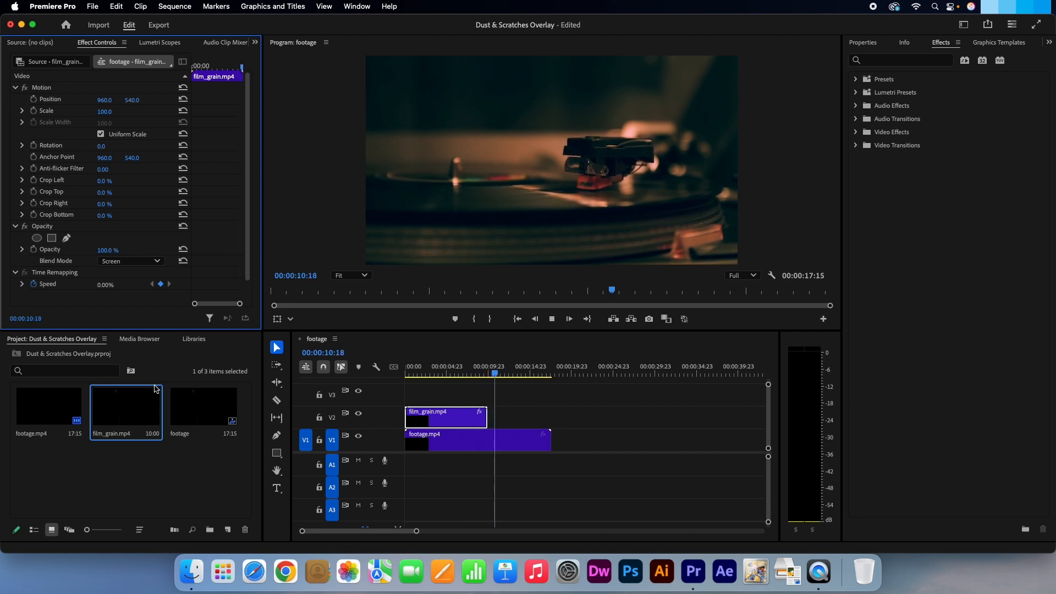
# Move the playhead back to the start and select the V2 overlay clip to duplicate
pyautogui.moveTo(496, 373); pyautogui.dragTo(420, 373)
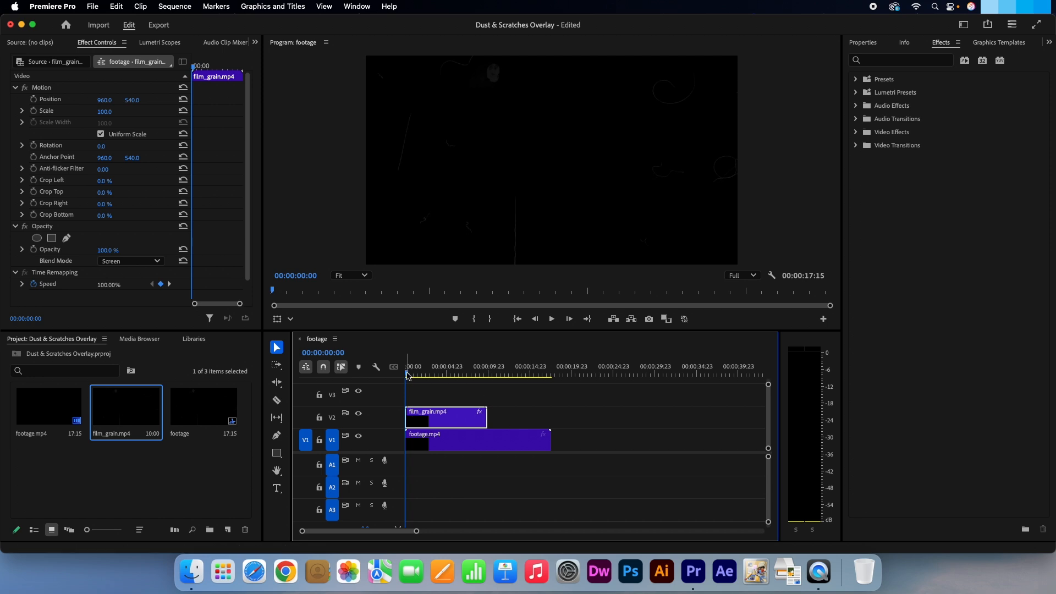
pyautogui.click(487, 373)
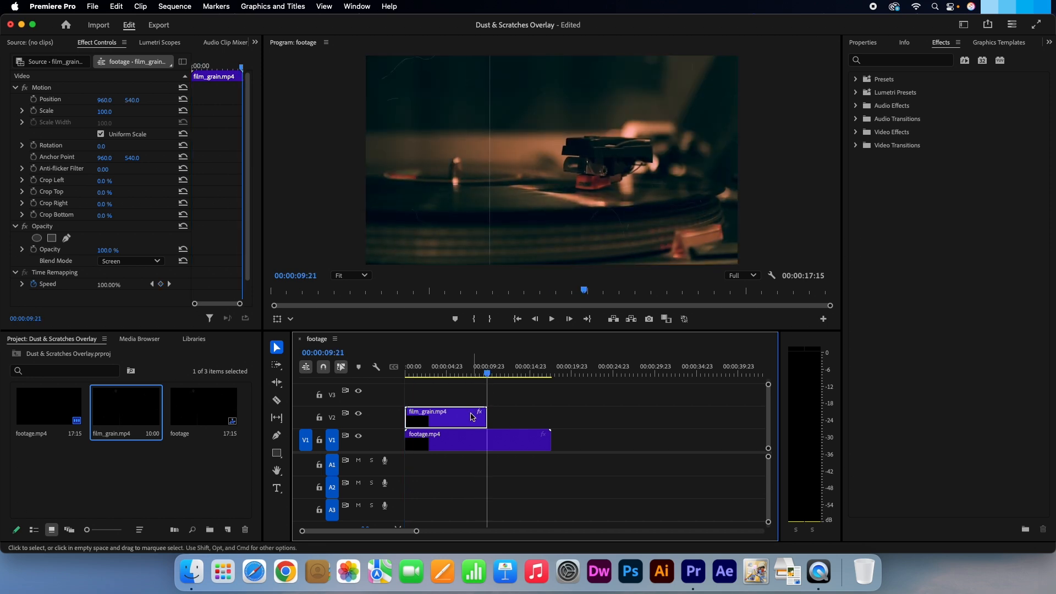
pyautogui.moveTo(463, 422)
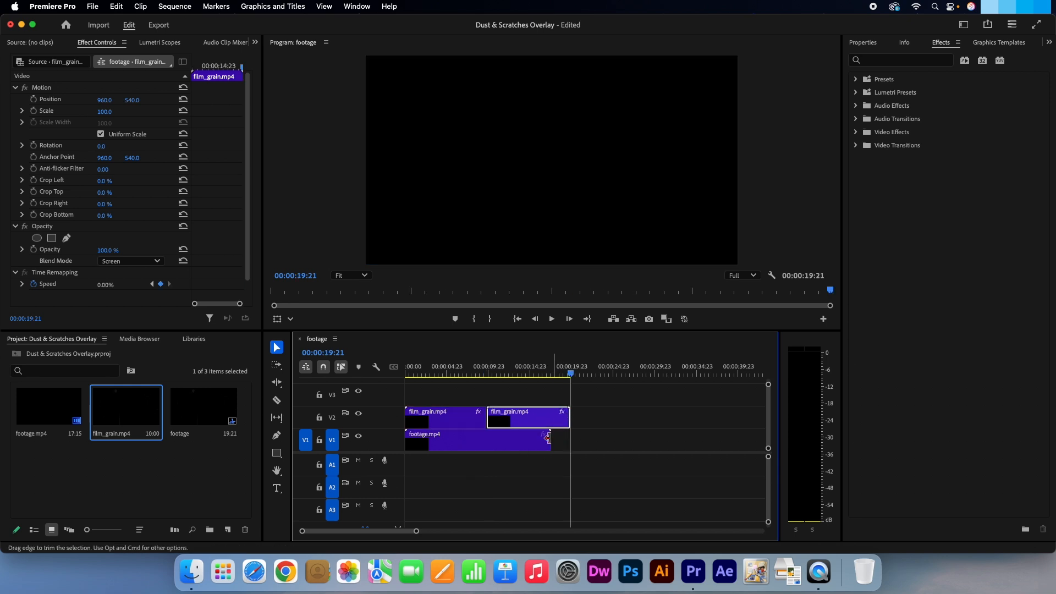
# Trim the second film_grain copy to end with footage.mp4, then play back the sequence
pyautogui.click(276, 400)
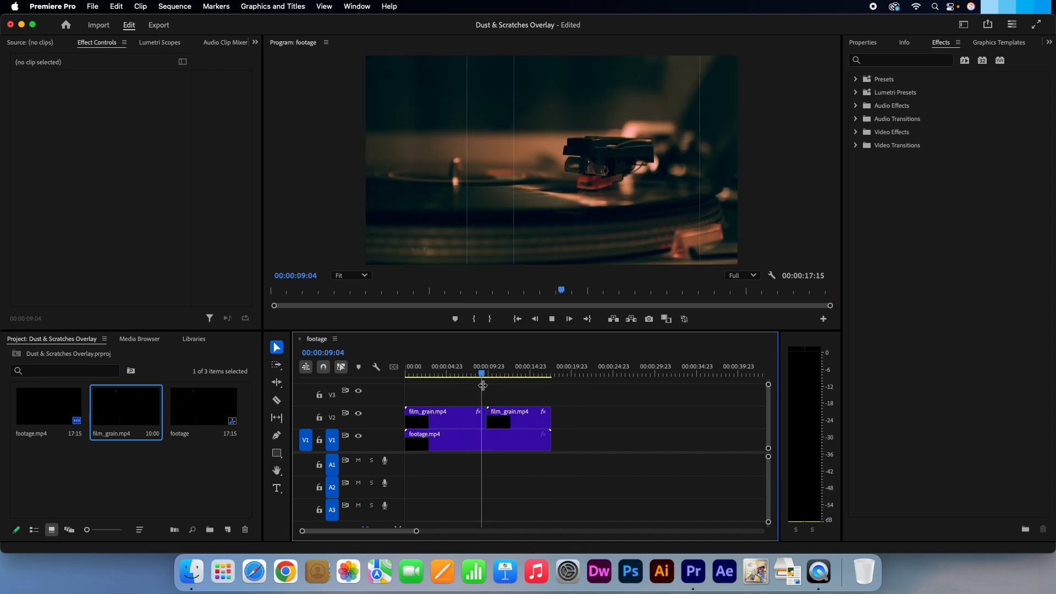
pyautogui.click(498, 373)
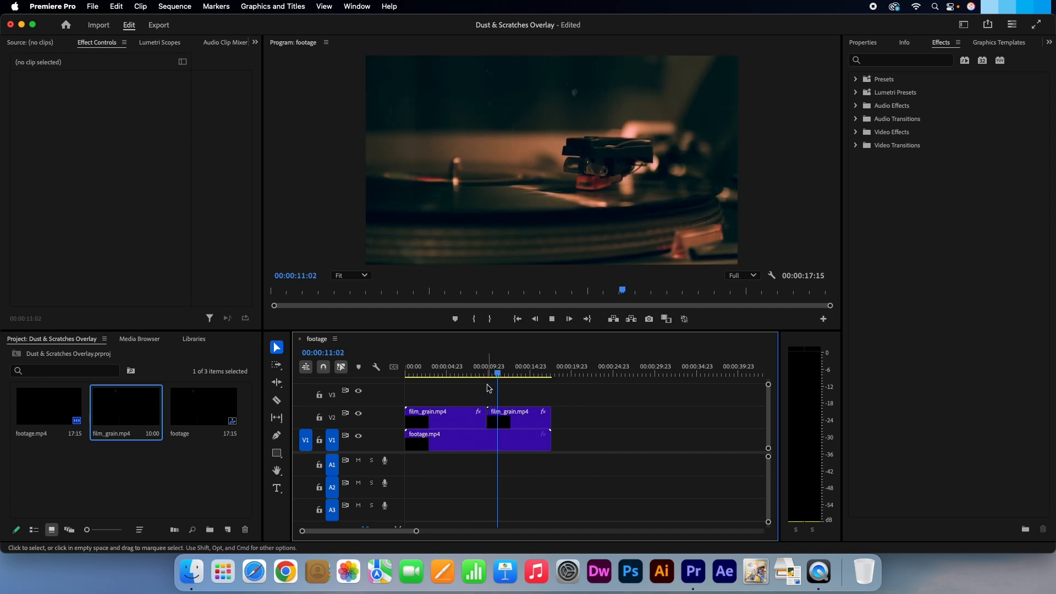